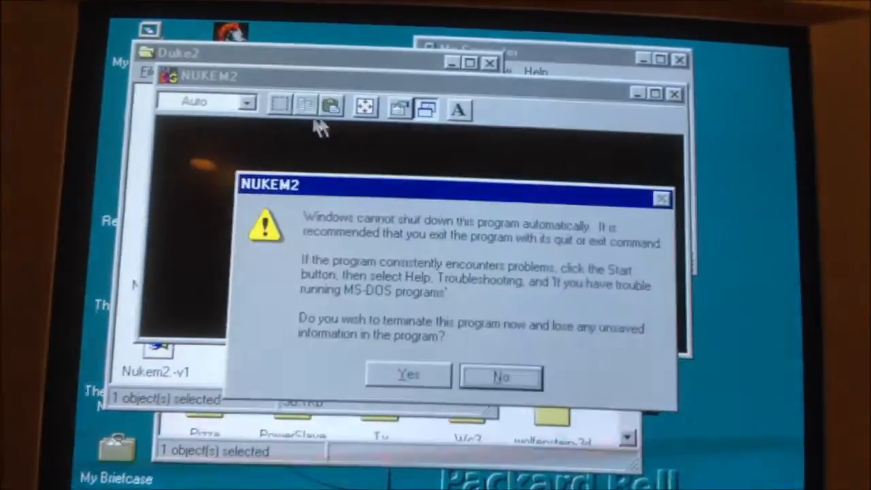
- Confirm Yes to terminate the unresponsive NUKEM2 program, returning to DOS_Games
left_click(408, 376)
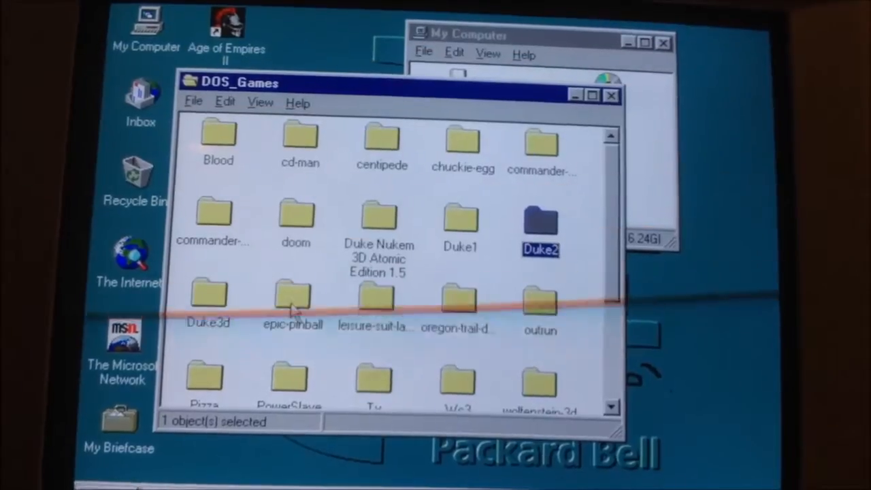
- Run the Epic Pinball setup program from the epic-pinball folder, then close it
double_click(291, 300)
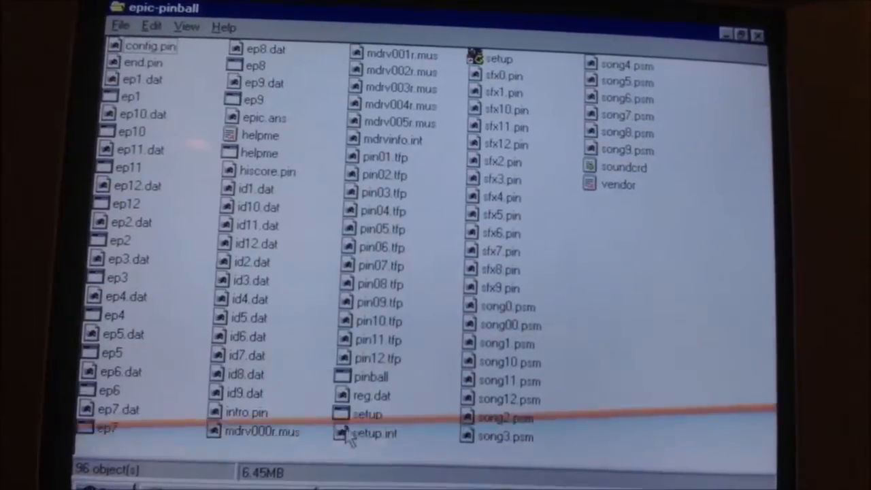
double_click(365, 415)
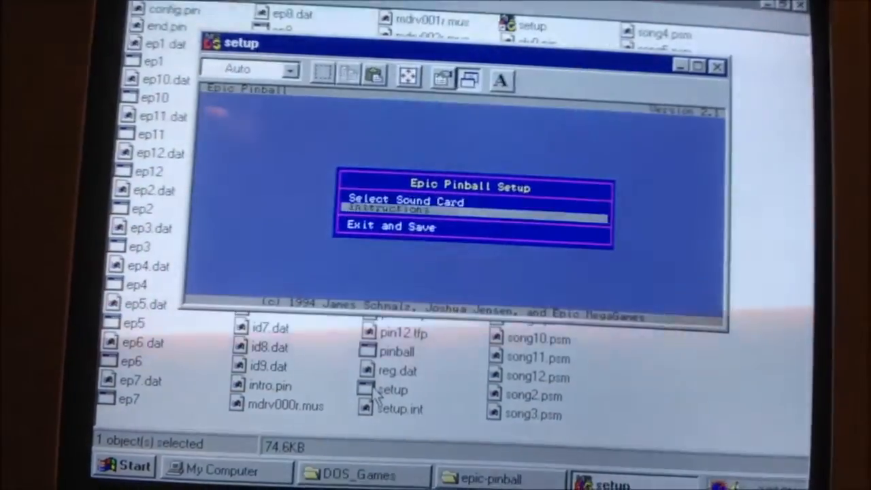
left_click(389, 226)
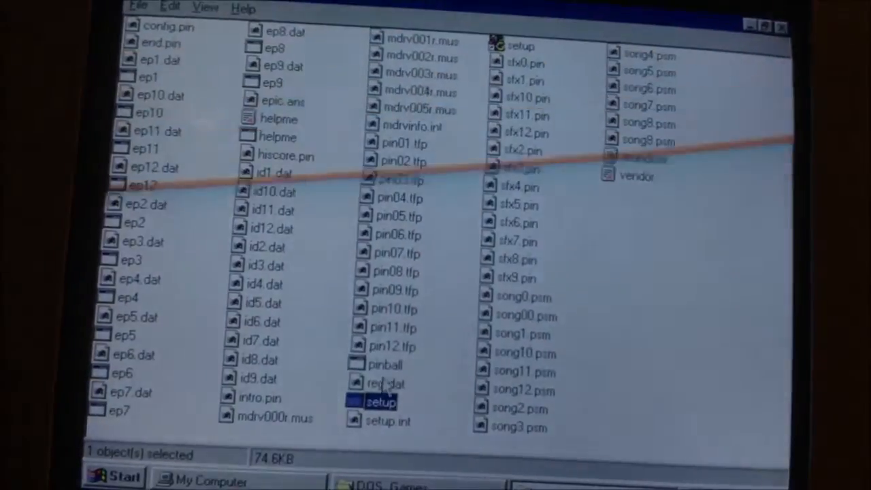
- Close the epic-pinball folder window, returning to the DOS_Games game list
double_click(381, 400)
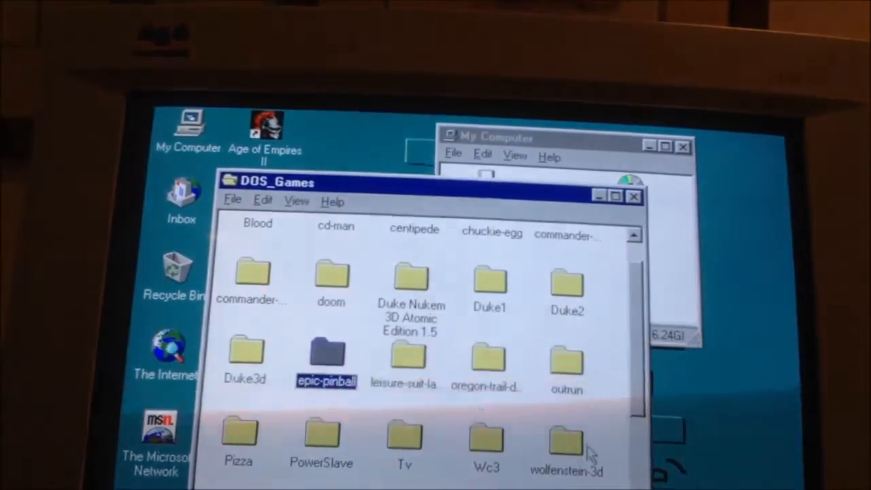
- Launch wolfenstein-3d and confirm Yes to terminate the unresponsive WOLF3D program
double_click(563, 438)
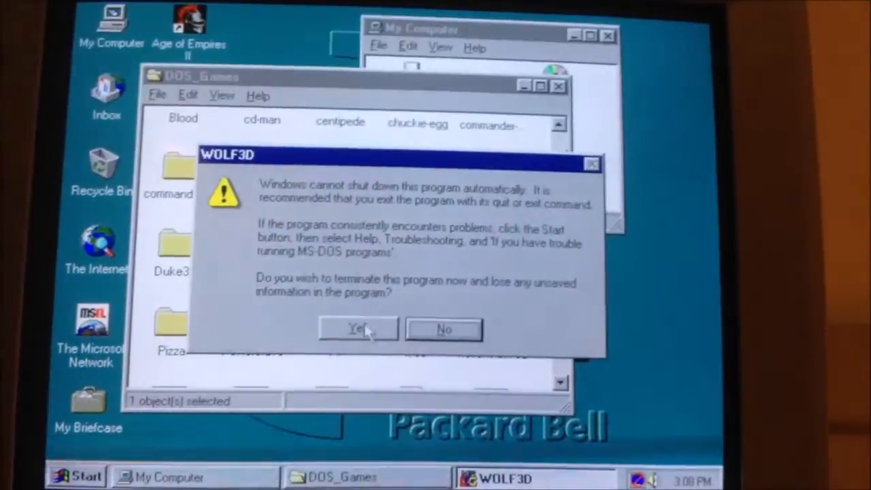
left_click(357, 329)
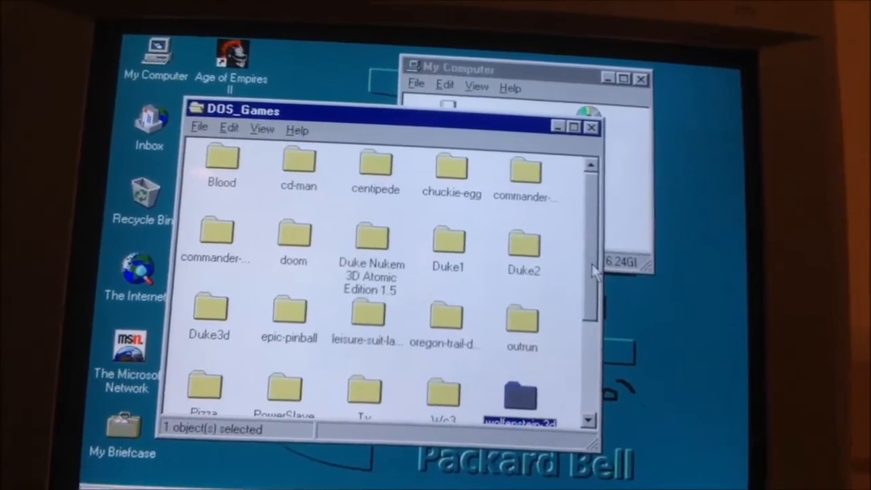
- Close the DOS_Games folder window, leaving a clear Windows 95 desktop
scroll("down", 3)
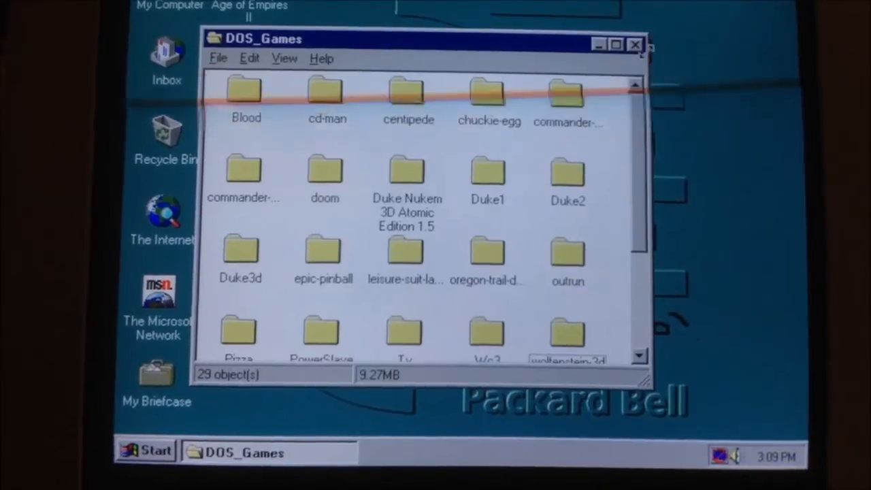
left_click(633, 42)
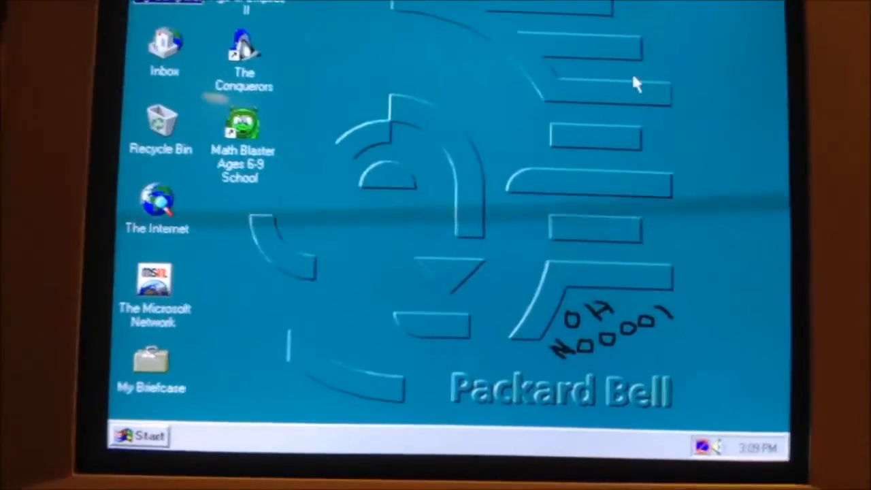